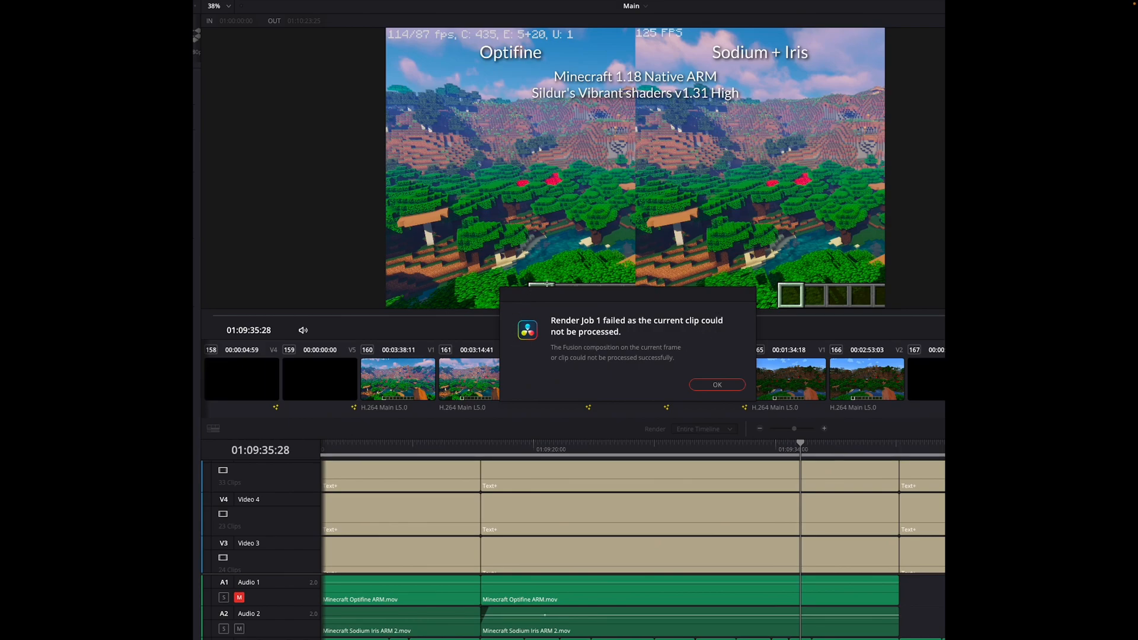
mouse_move(641, 353)
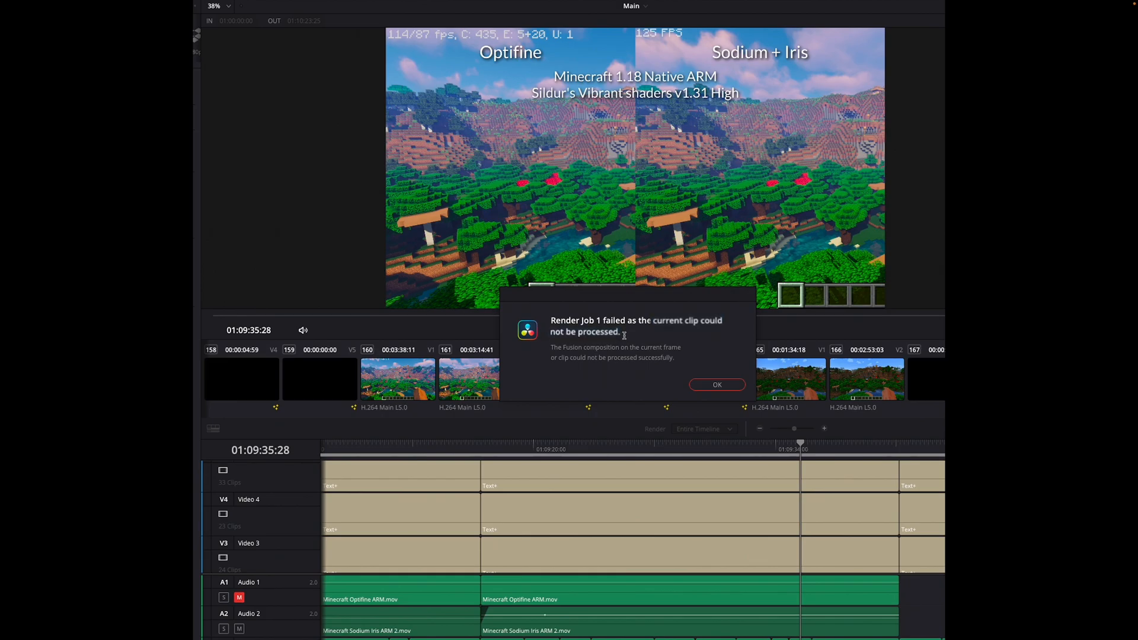
Dismiss the render failure alert and bring up the DaVinci Resolve application menu.
click(717, 384)
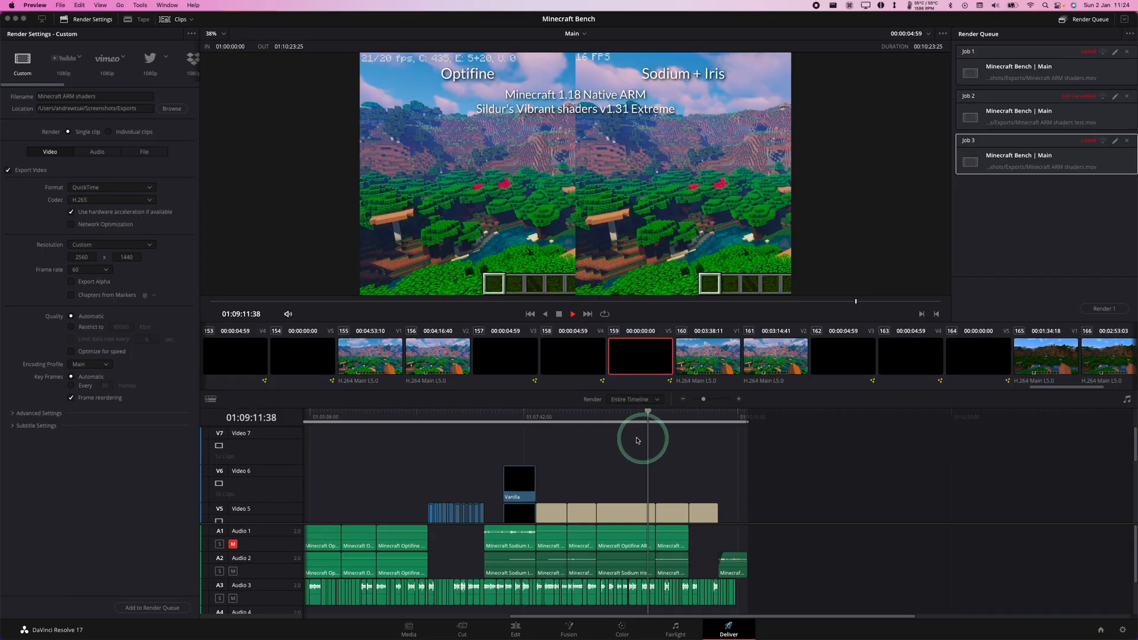
mouse_move(635, 424)
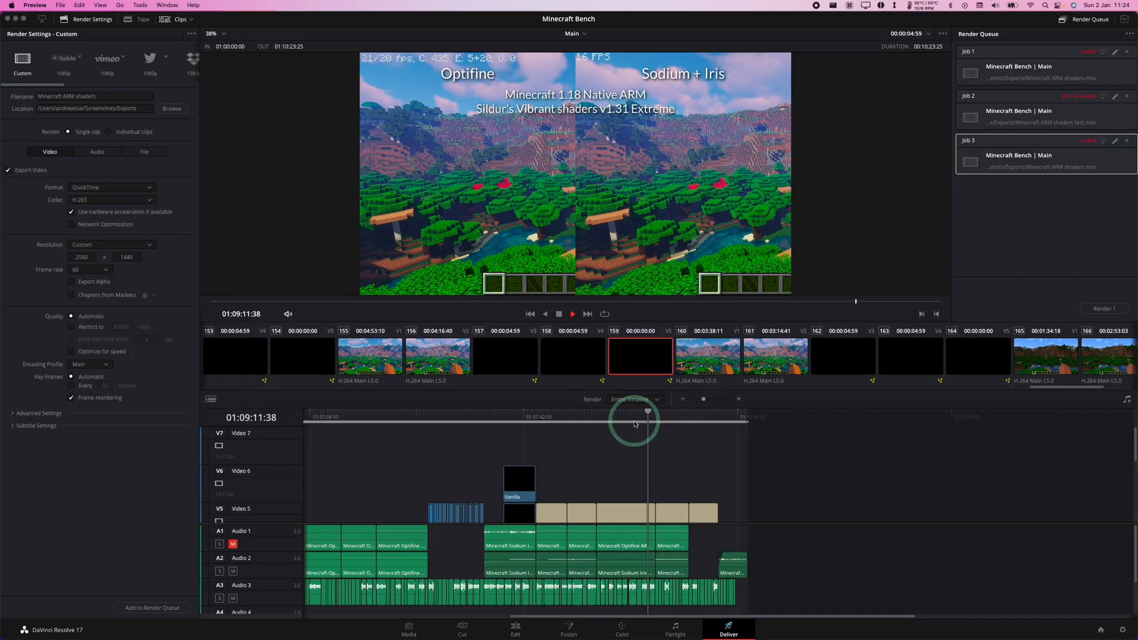
mouse_move(212, 123)
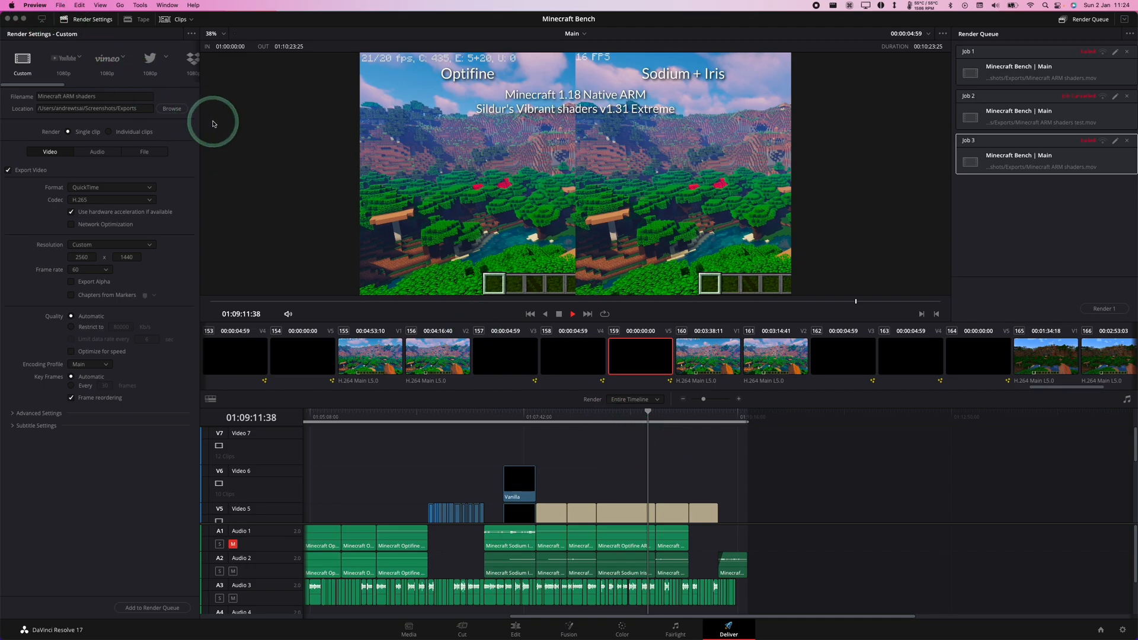
click(45, 4)
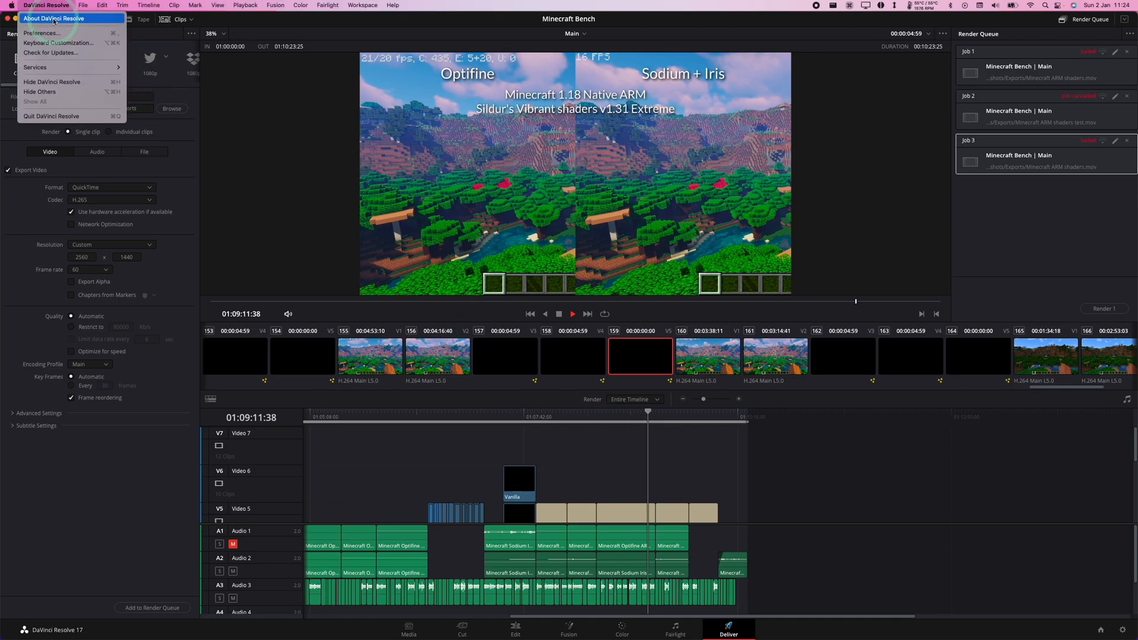
In Preferences, reach the User tab's UI Settings with the 'Stop renders' option.
click(42, 33)
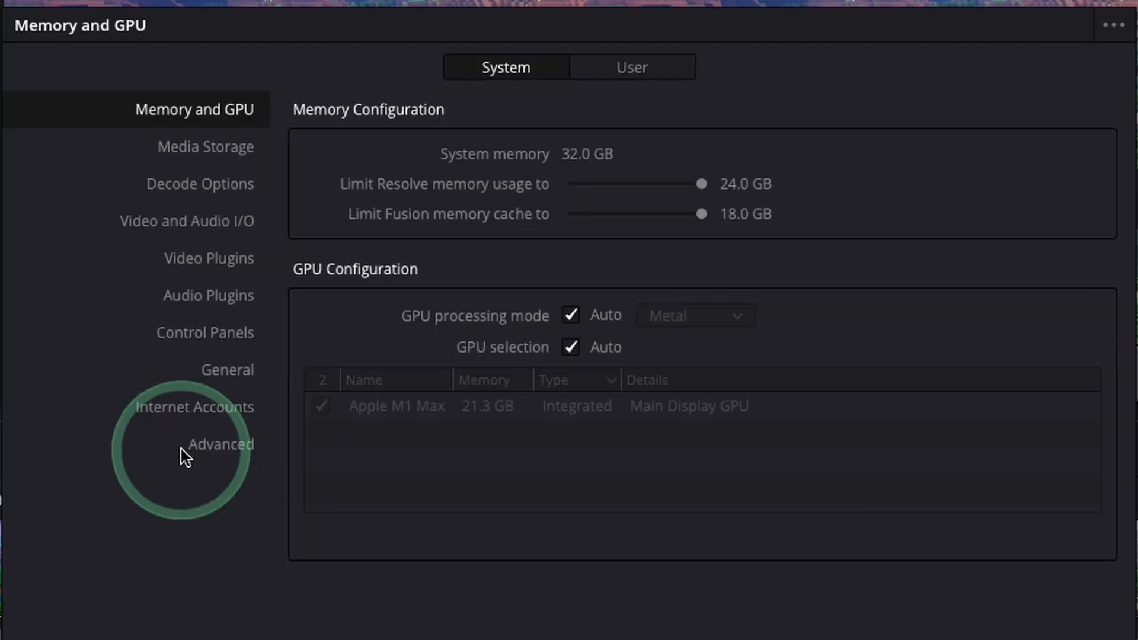
click(220, 444)
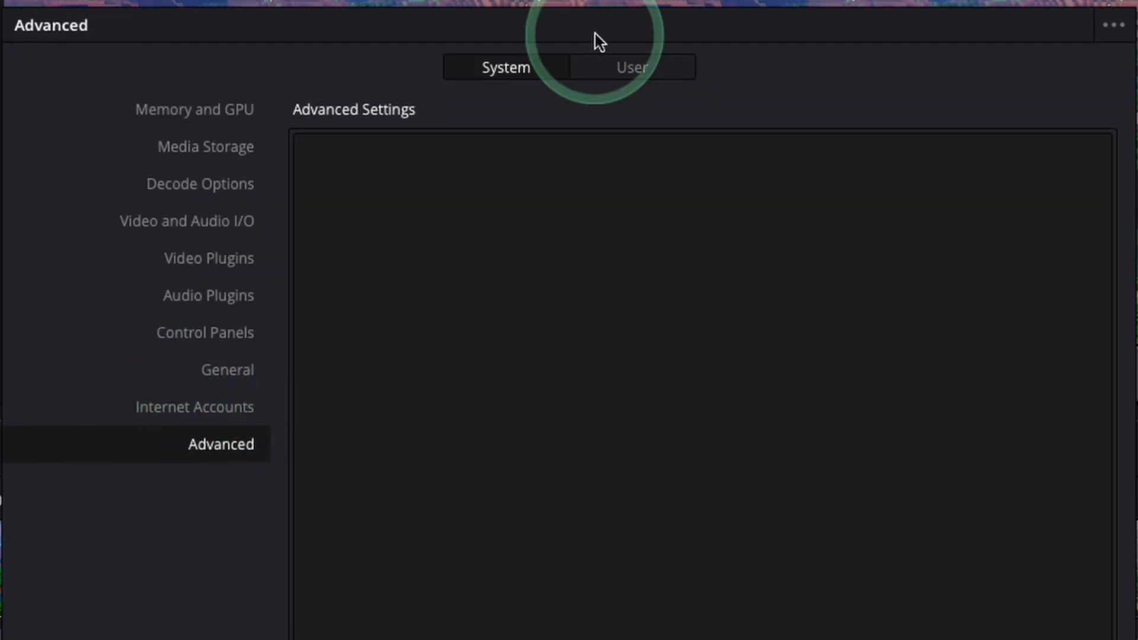
click(630, 67)
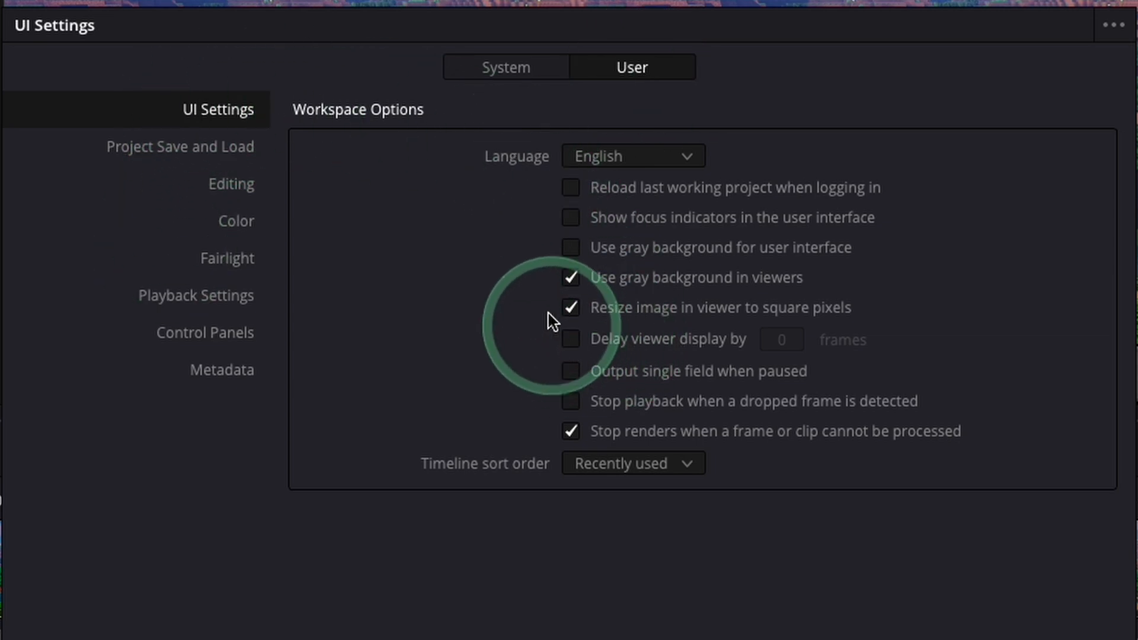
mouse_move(674, 448)
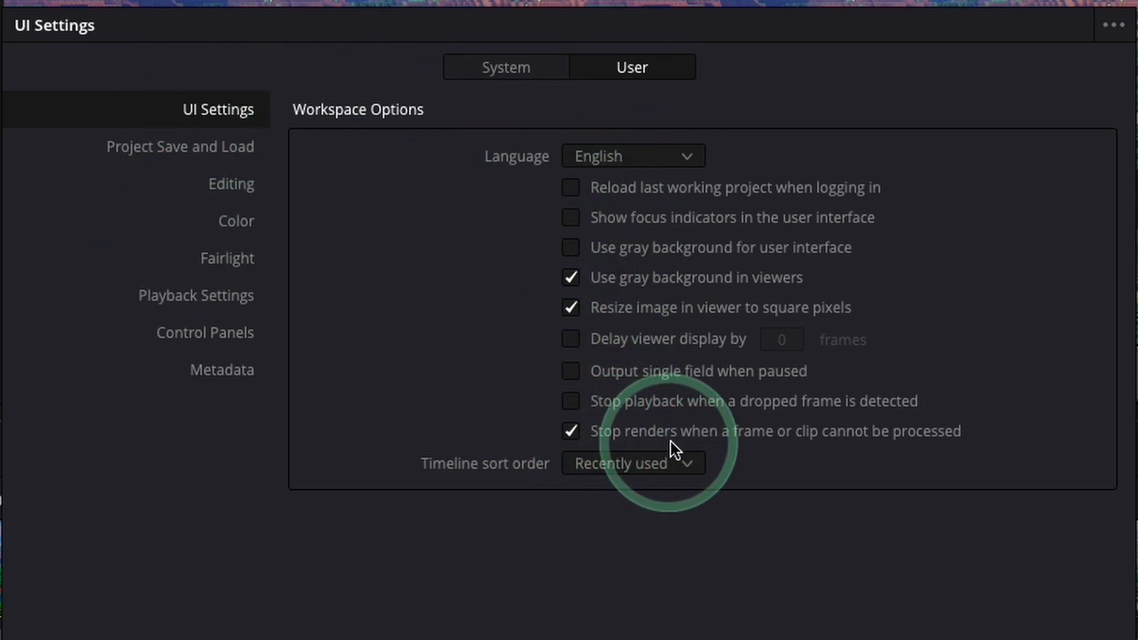
mouse_move(943, 450)
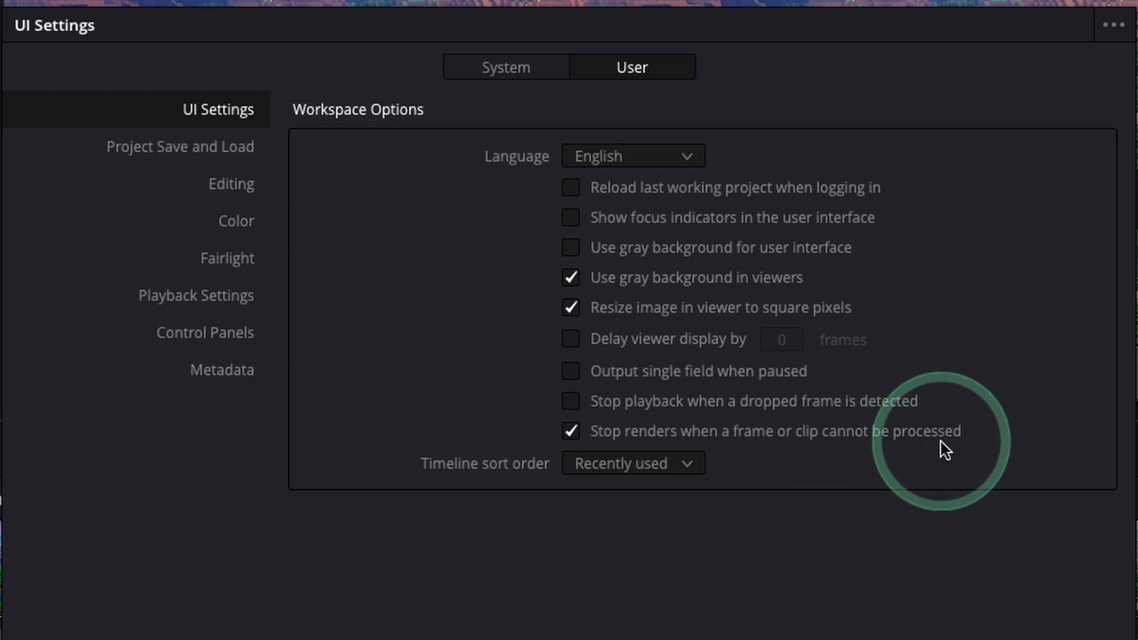
mouse_move(573, 430)
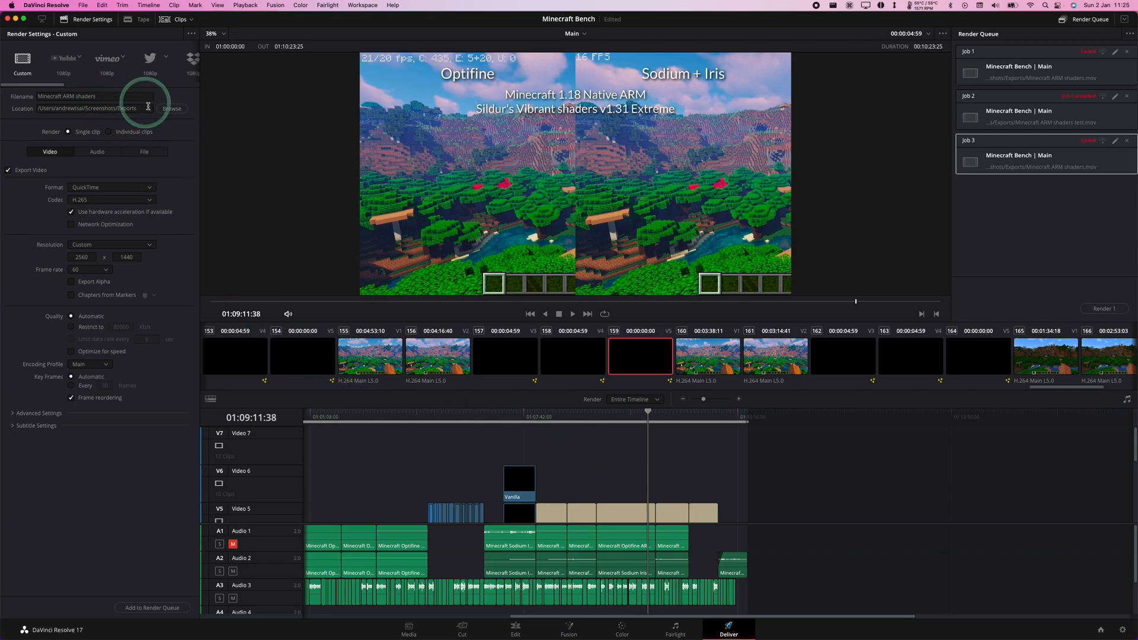
Queue a fourth render job replacing the existing output file and render all jobs.
click(153, 607)
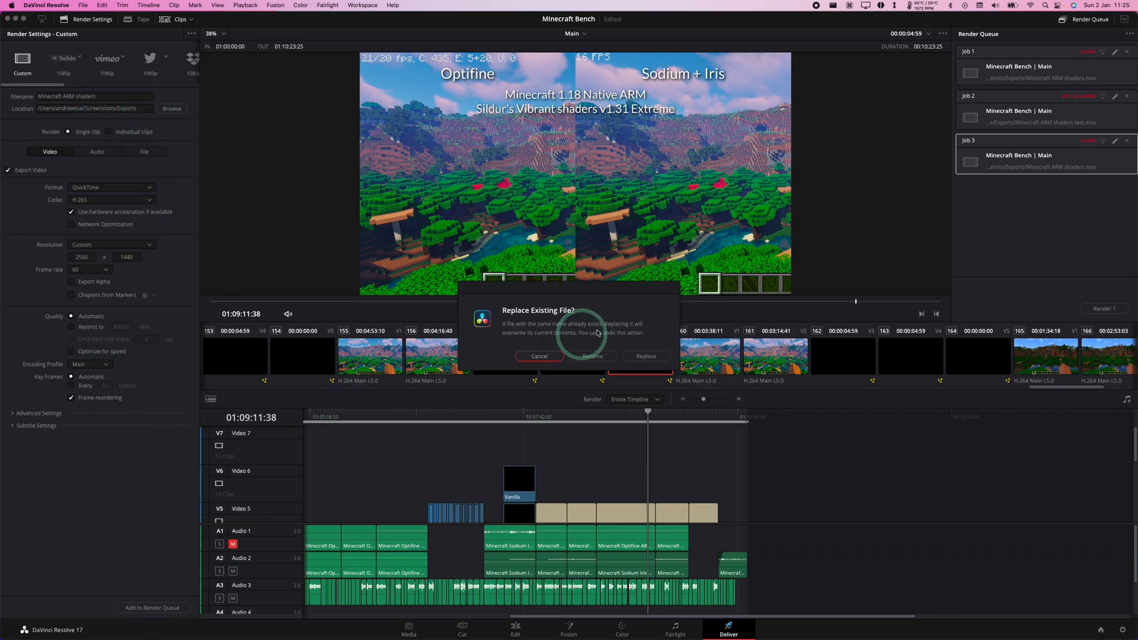
click(645, 357)
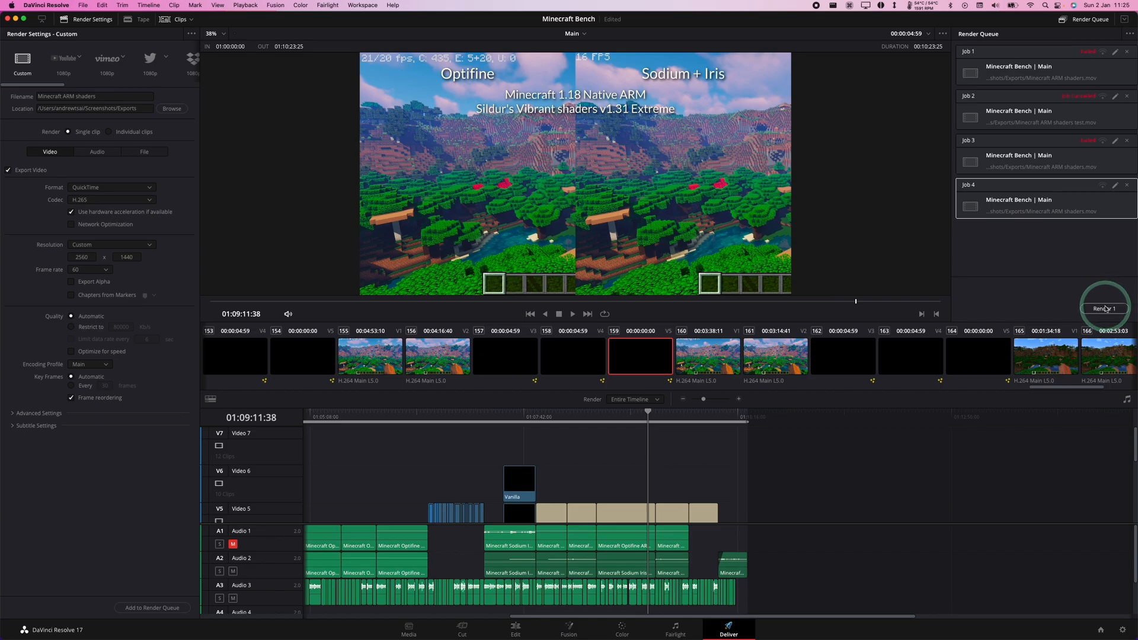
click(1104, 308)
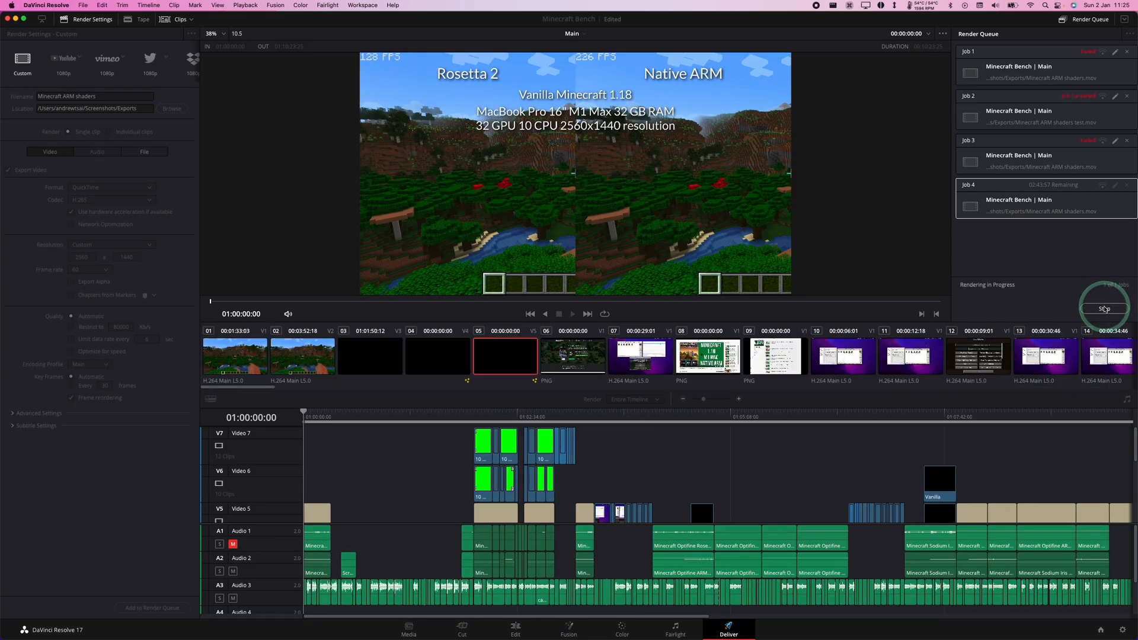
click(1104, 308)
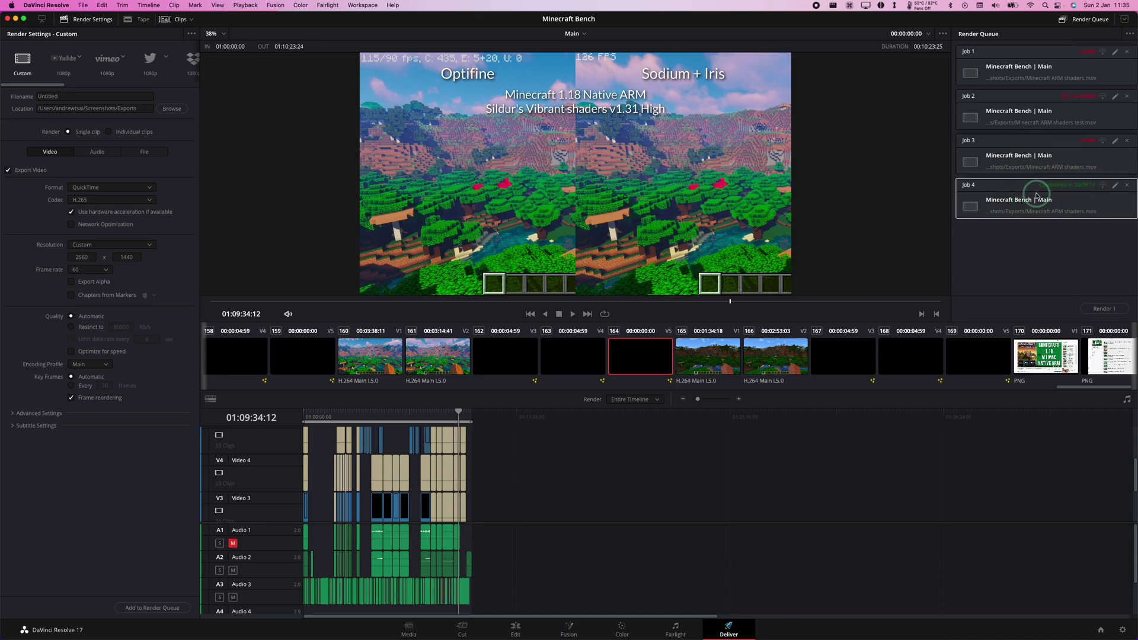
mouse_move(351, 406)
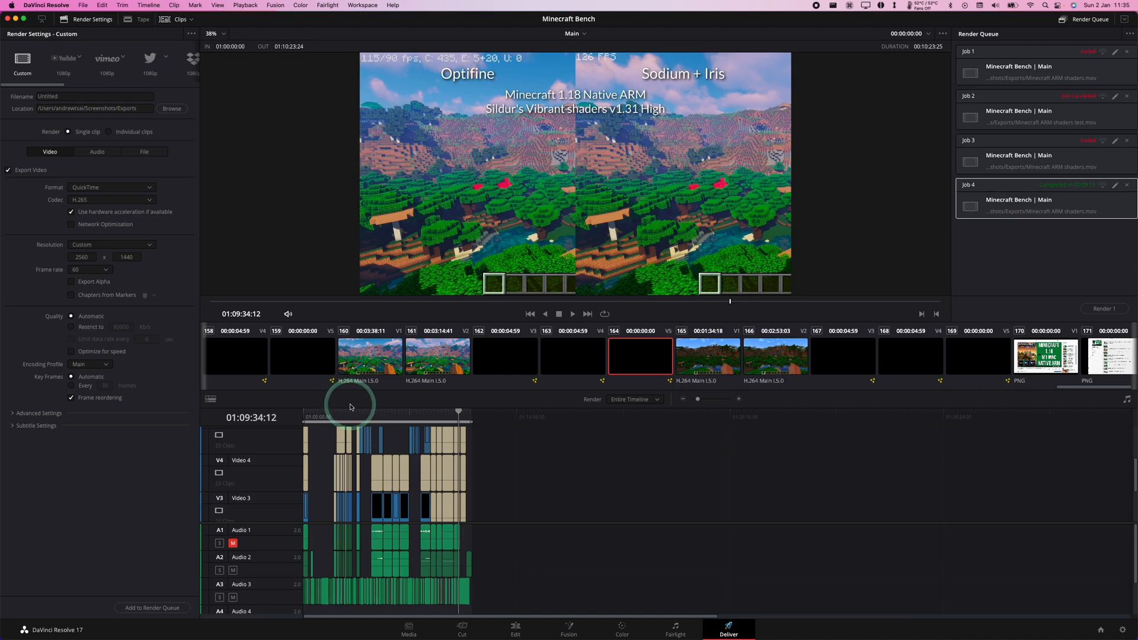